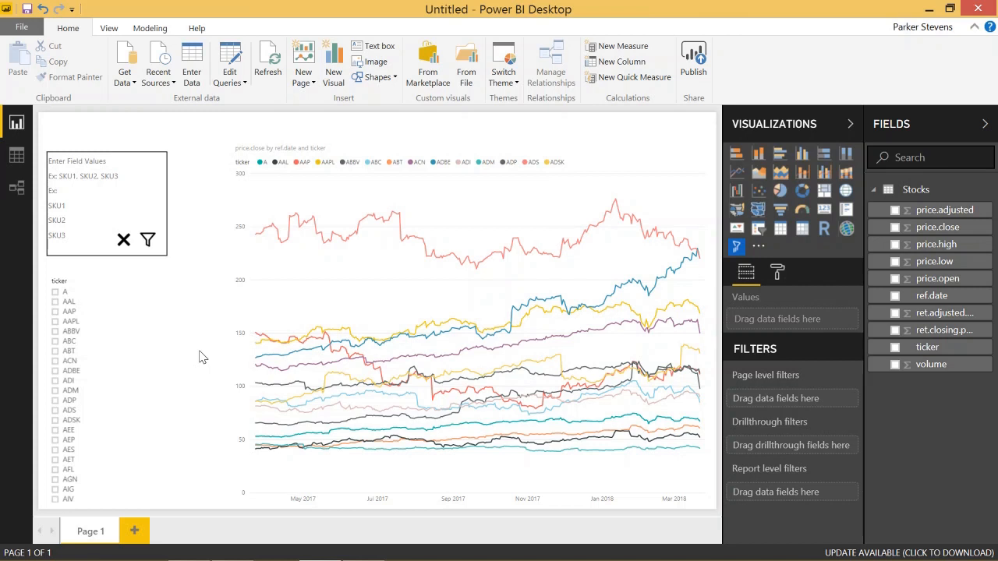
pyautogui.moveTo(190, 357)
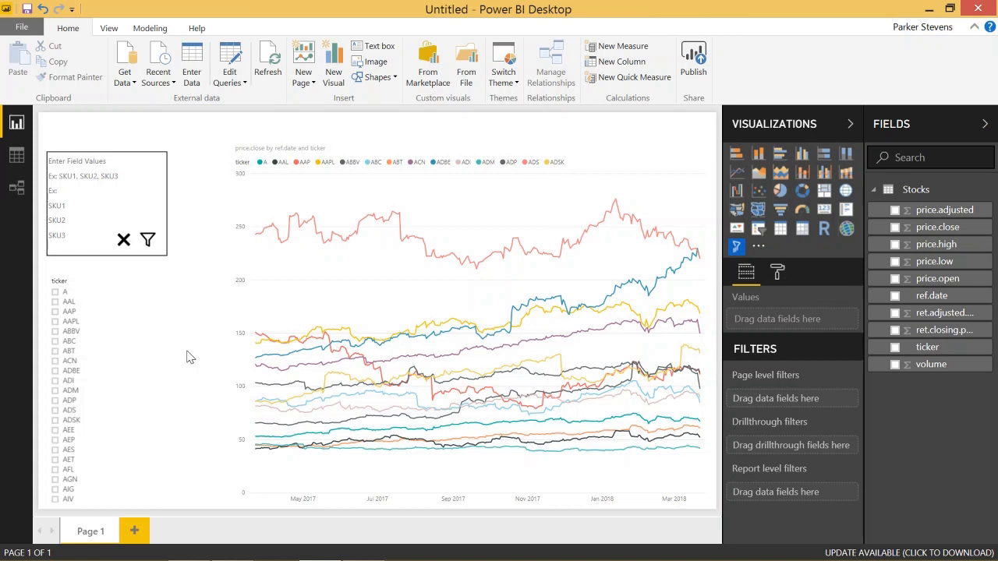
pyautogui.moveTo(179, 357)
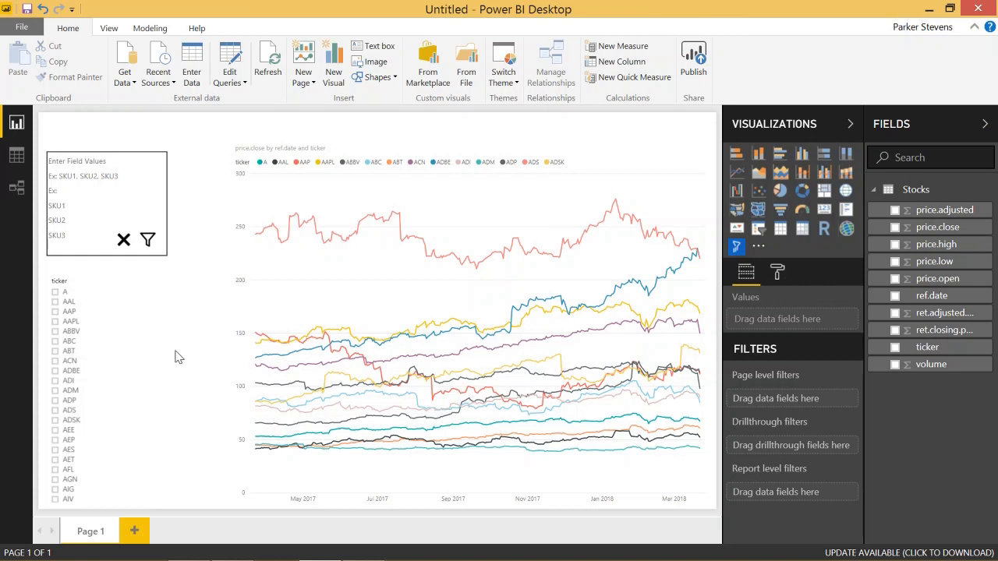
pyautogui.moveTo(374, 548)
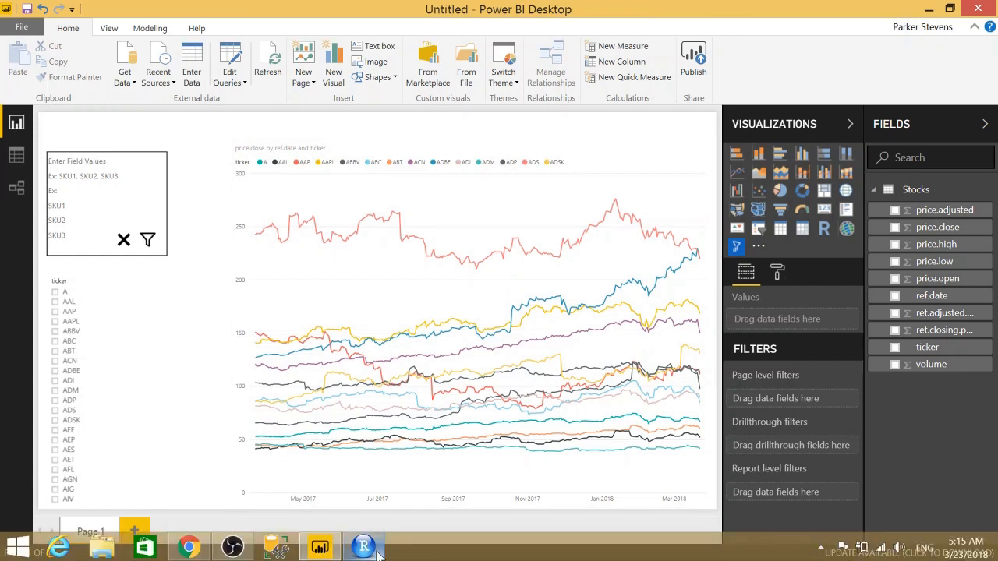
# Step: Run the BatchGetSymbols script in RStudio and select its code for copying into Power BI
pyautogui.click(362, 546)
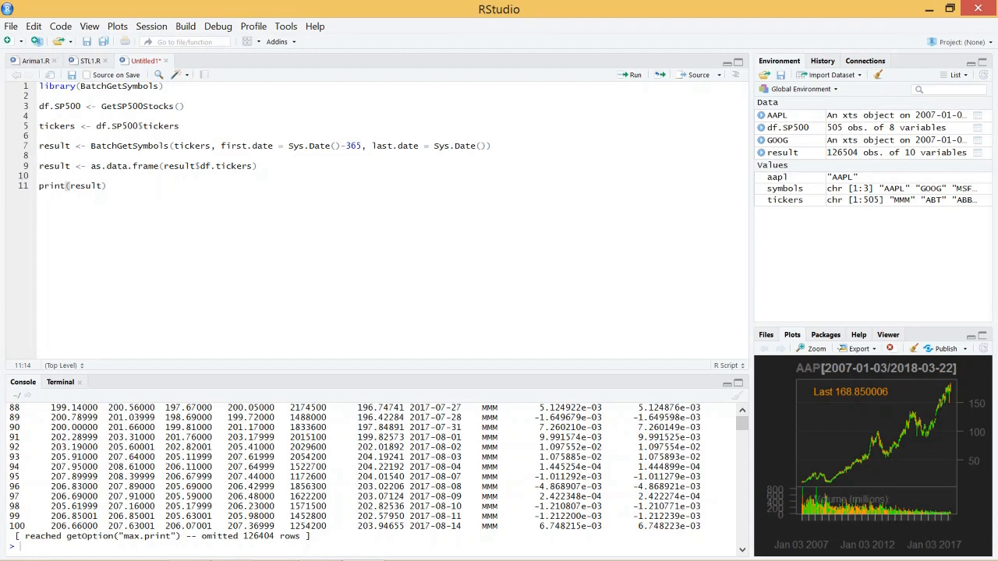
pyautogui.press('ctrl+a')
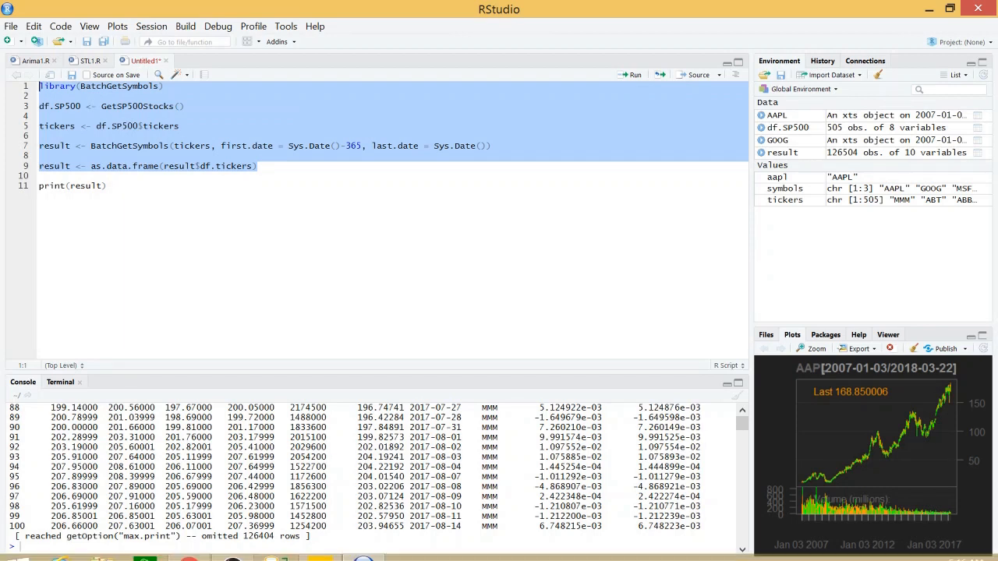
pyautogui.click(321, 546)
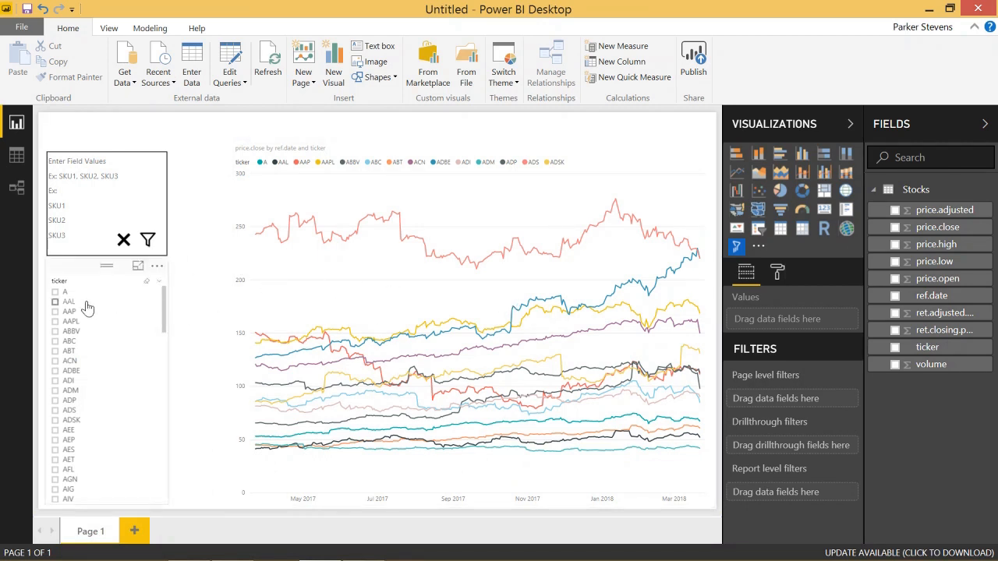
pyautogui.click(55, 311)
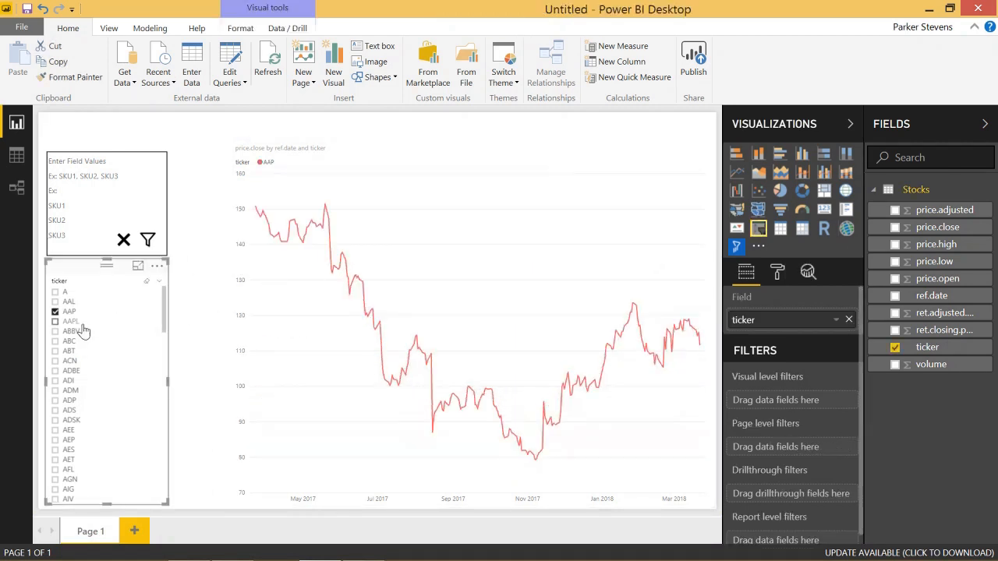
pyautogui.click(56, 321)
pyautogui.write('g')
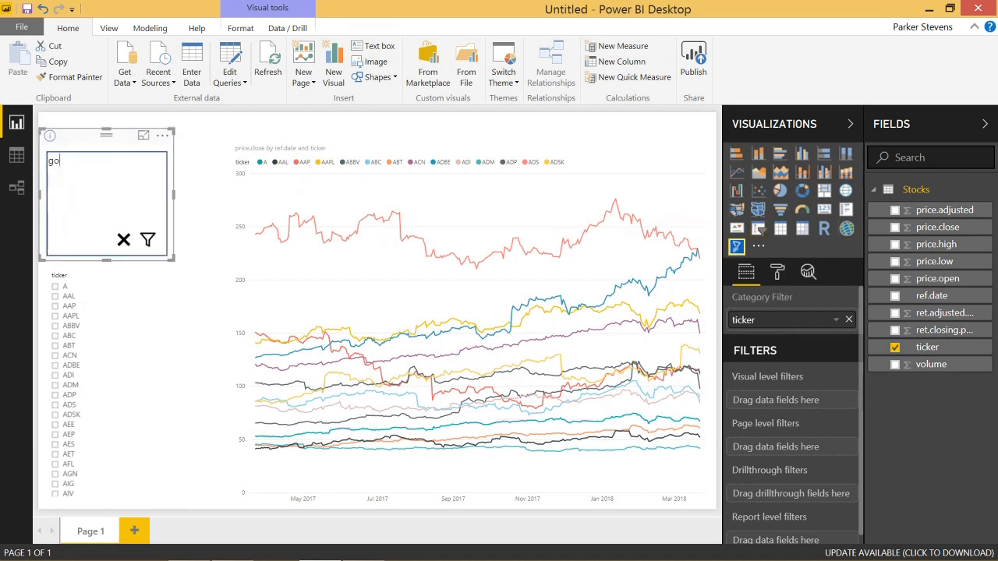
# Step: Filter the chart to goog, aapl and msft via the text filter visual
pyautogui.write('og')
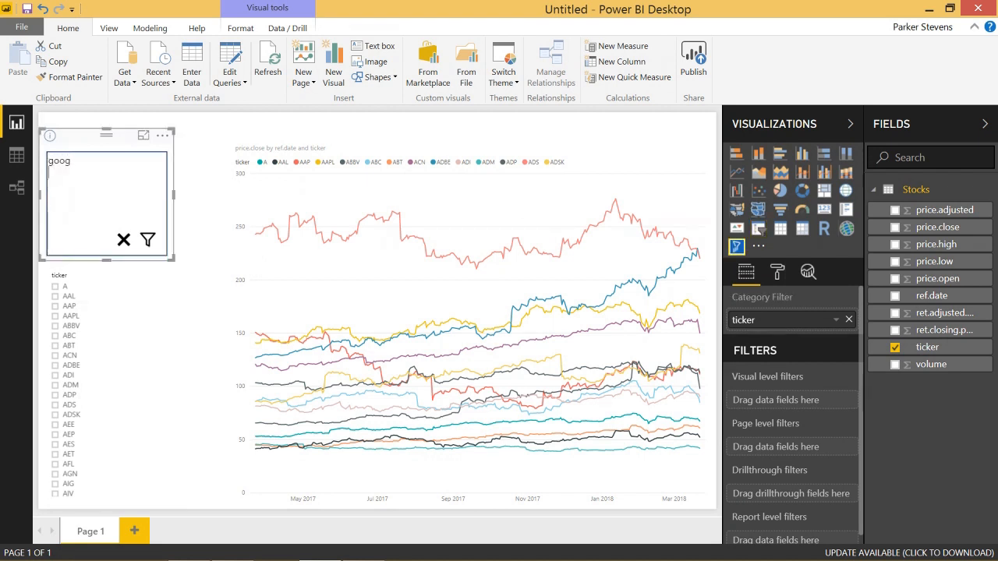
pyautogui.write('aapl')
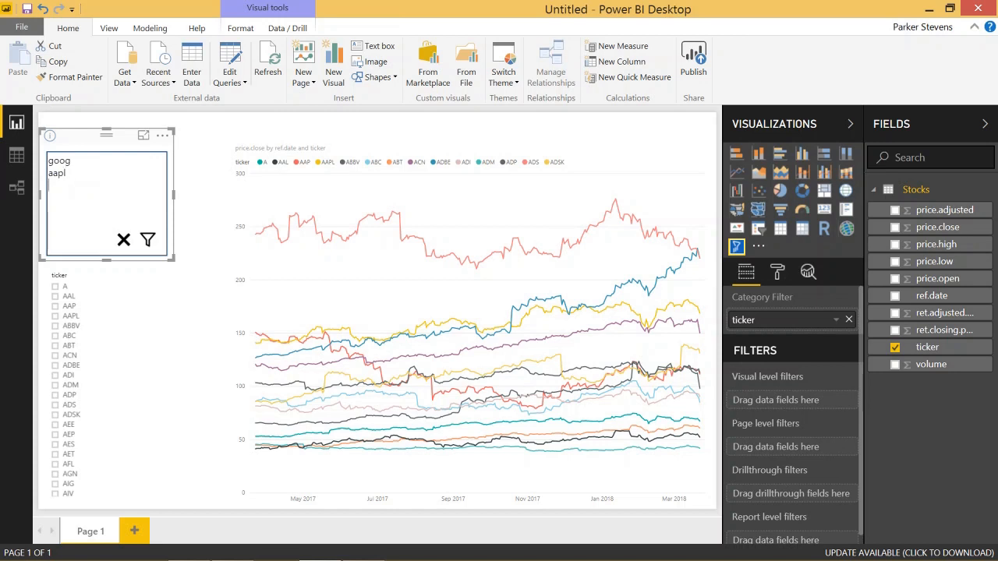
pyautogui.write('msft')
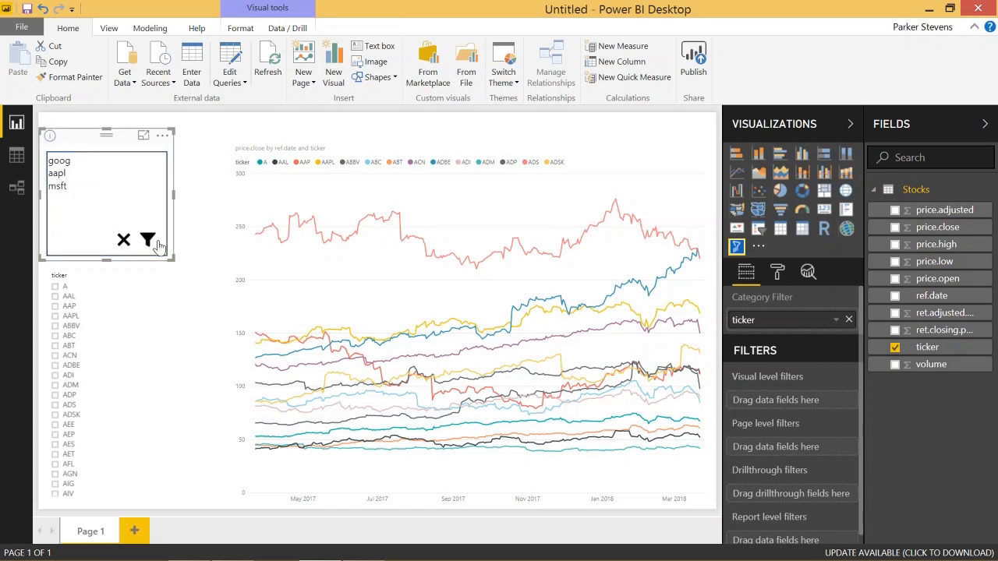
pyautogui.click(147, 240)
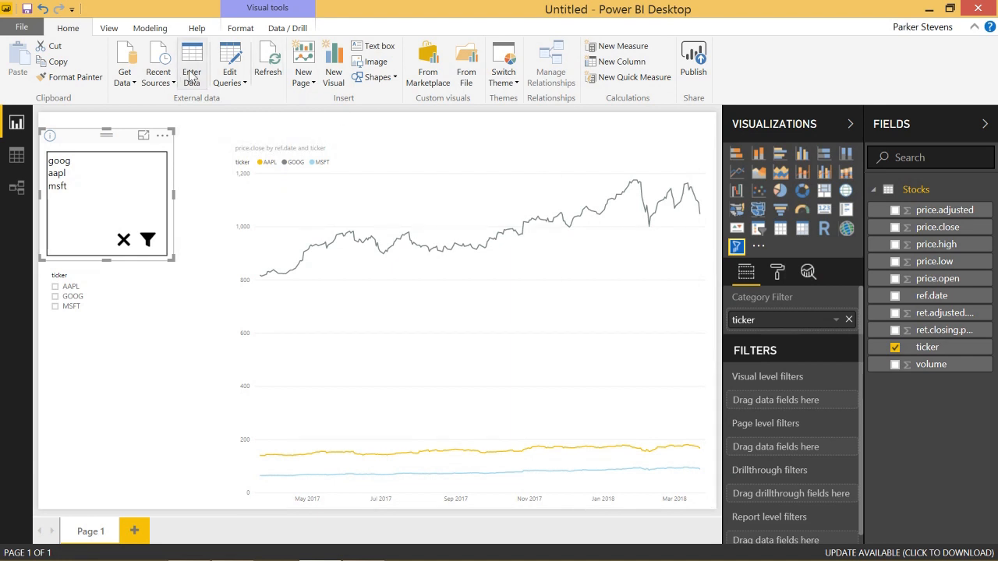
# Step: Create a one-cell table Stocks2 containing 'data' and load it into the Query Editor
pyautogui.click(190, 63)
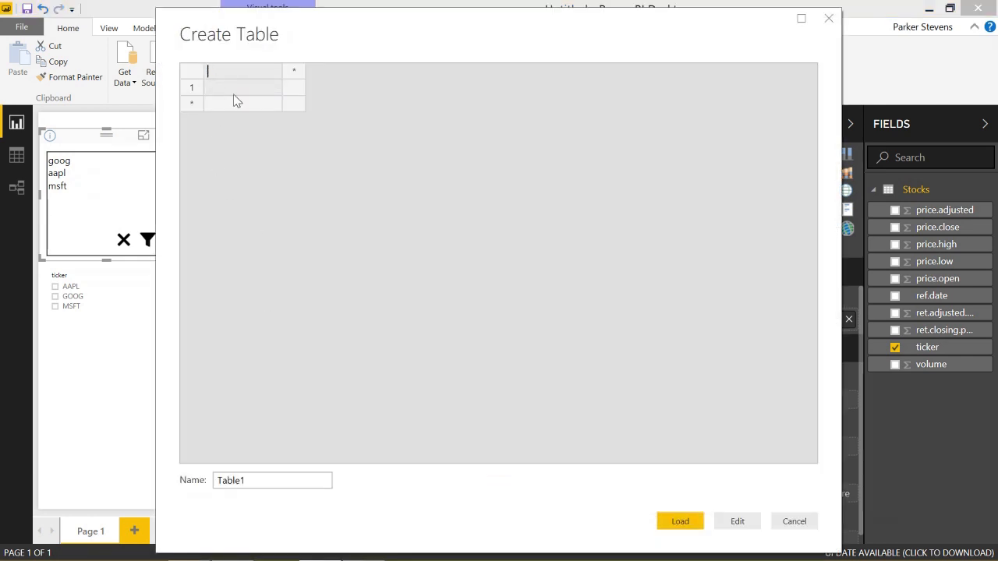
pyautogui.write('data')
pyautogui.click(271, 481)
pyautogui.write('Sto')
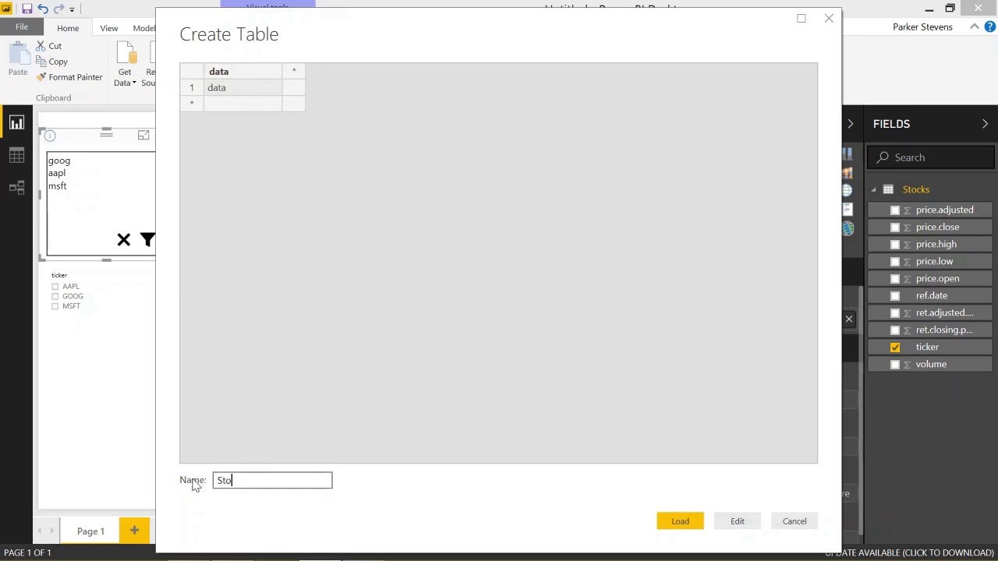
pyautogui.click(680, 521)
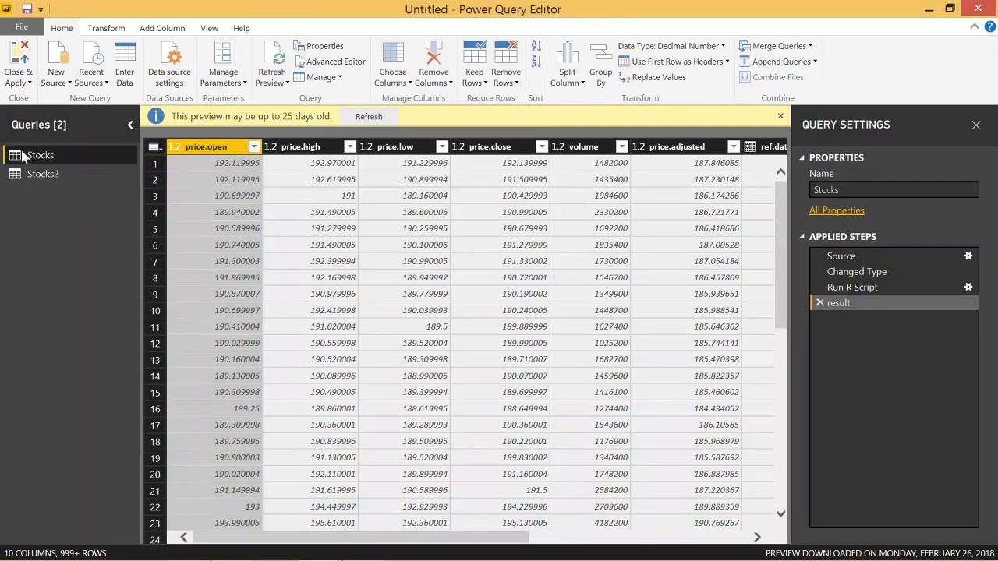
# Step: Start a Run R Script transform on Stocks2, select its placeholder comment, then cancel without applying
pyautogui.click(44, 175)
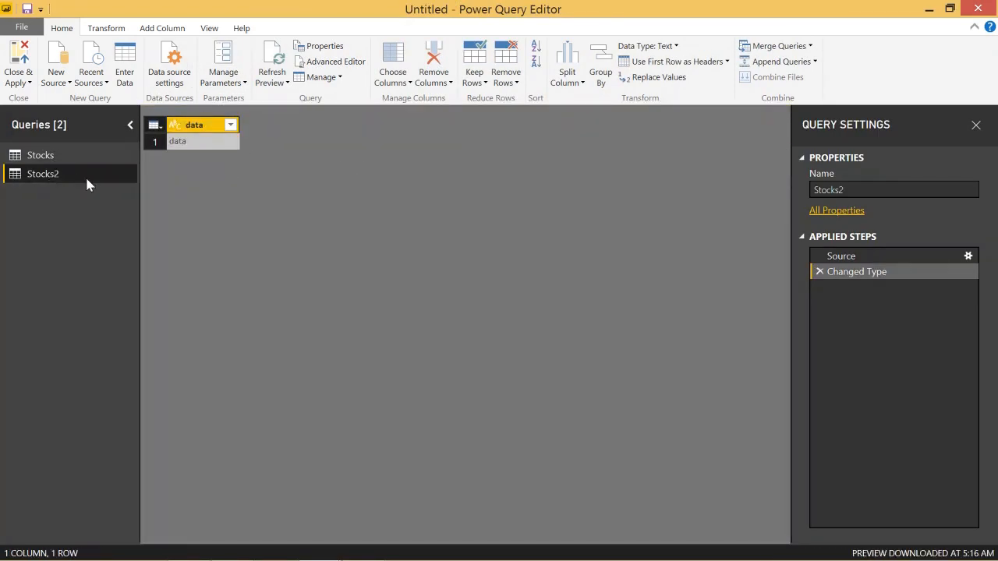
pyautogui.click(106, 28)
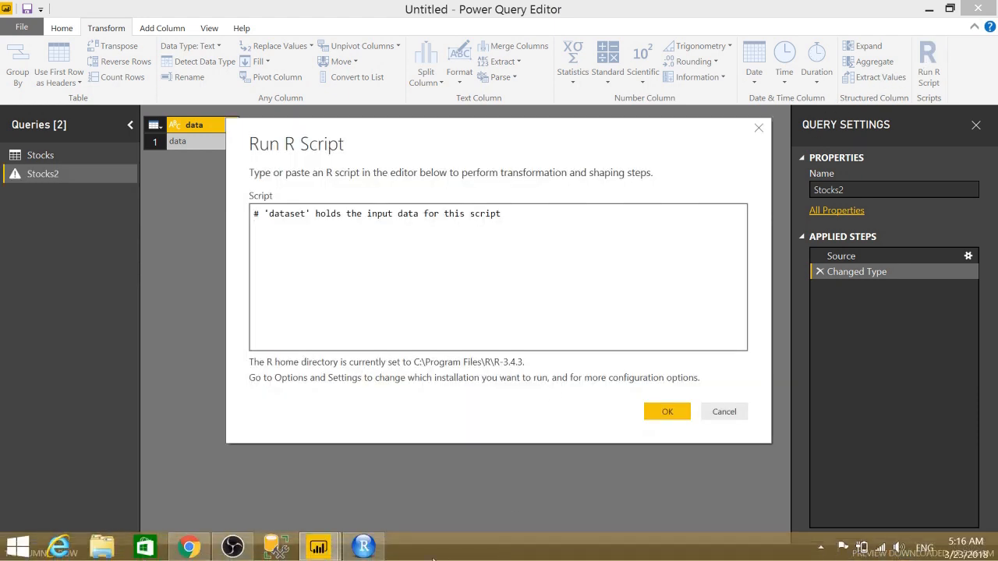
pyautogui.click(361, 546)
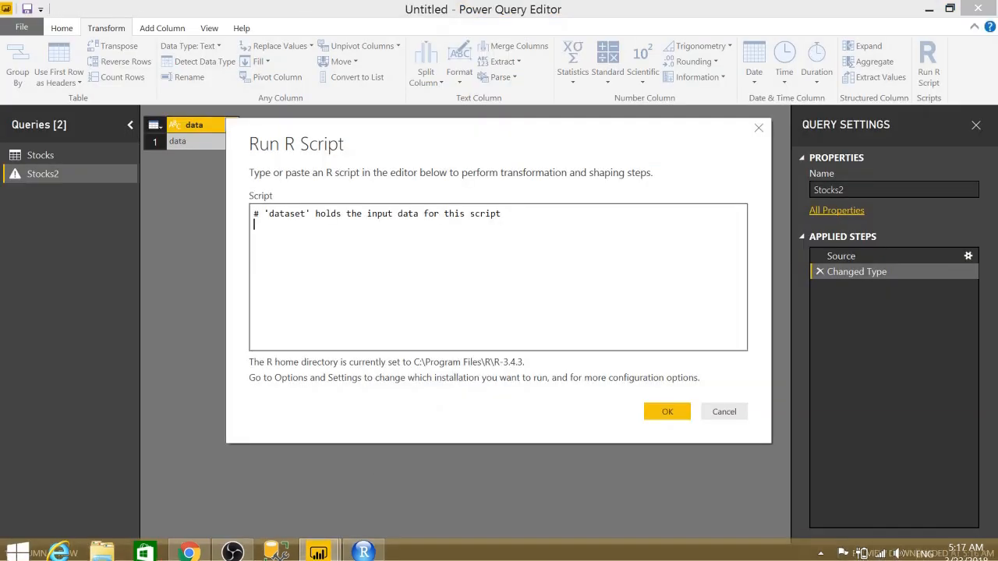
pyautogui.tripleClick(375, 212)
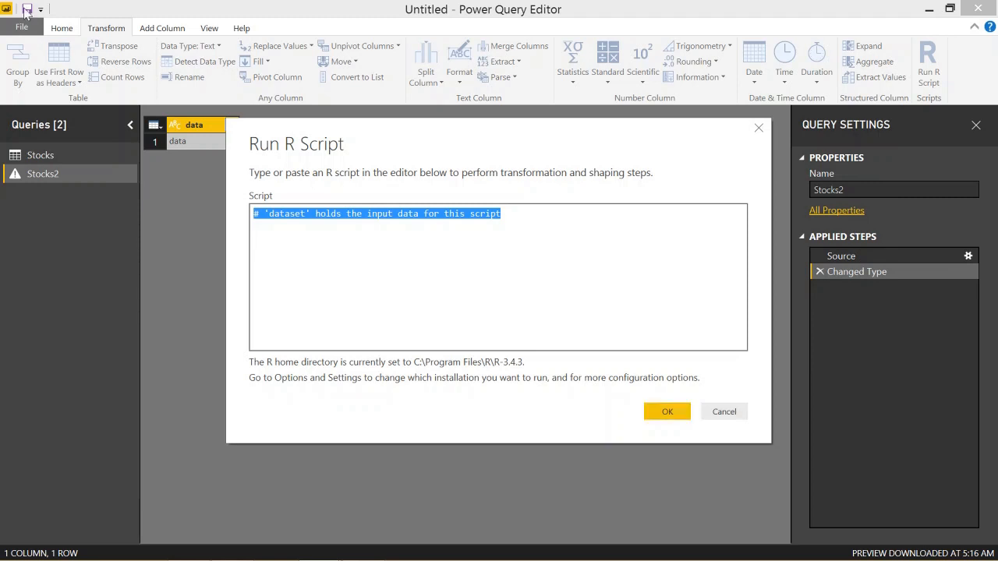
pyautogui.moveTo(66, 125)
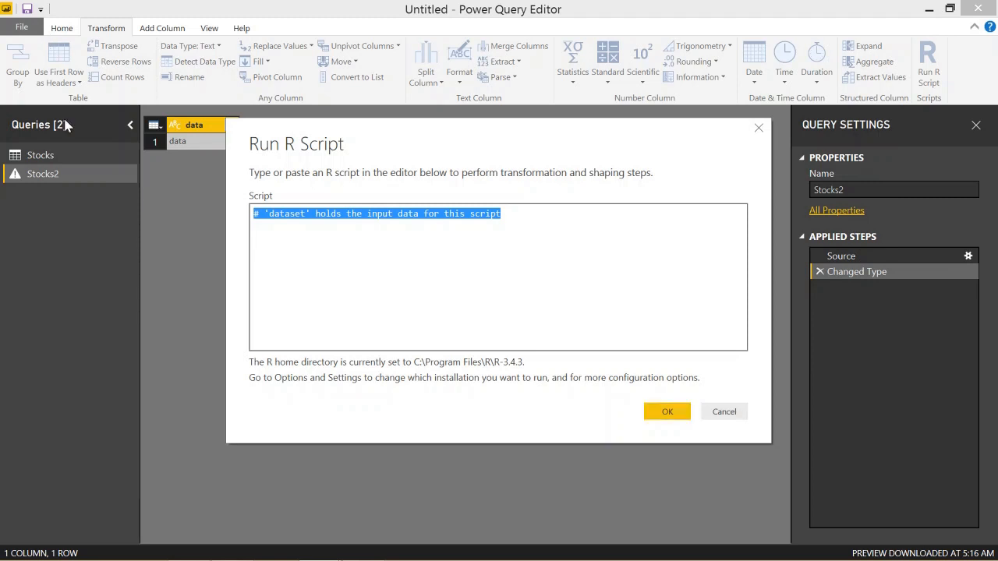
pyautogui.click(724, 411)
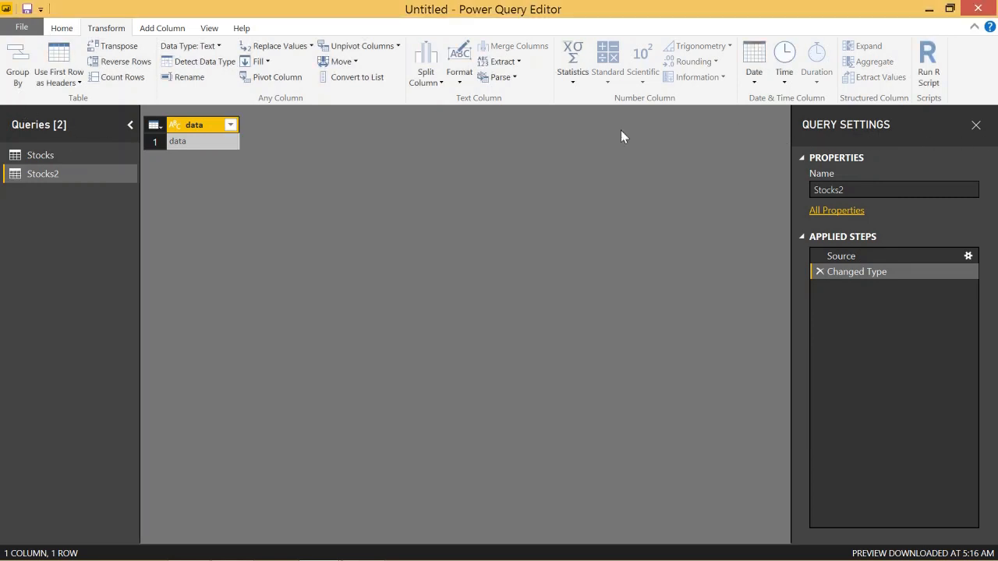
# Step: Review the Stocks query's price data before closing and applying back to the report
pyautogui.click(41, 154)
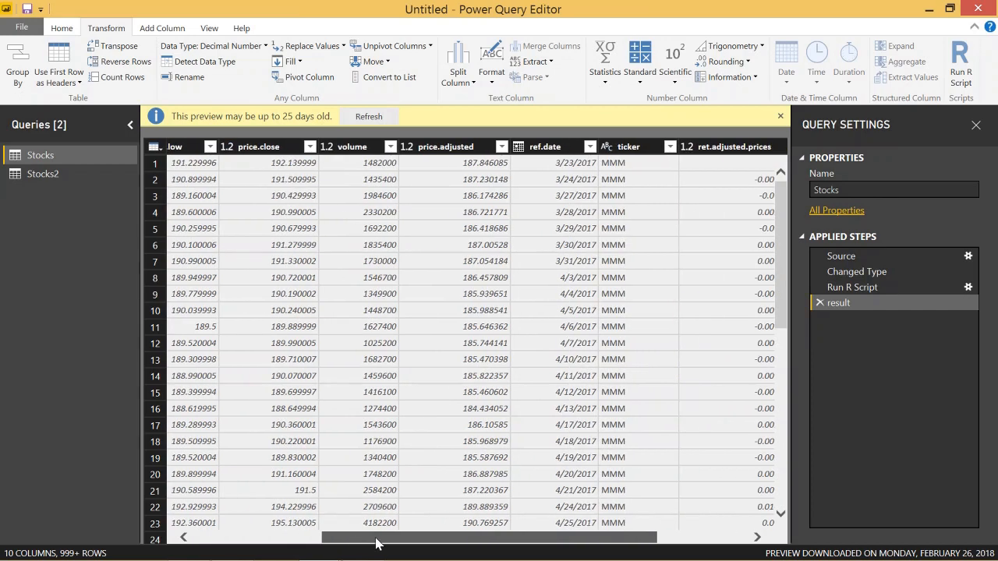
pyautogui.scroll(-3)
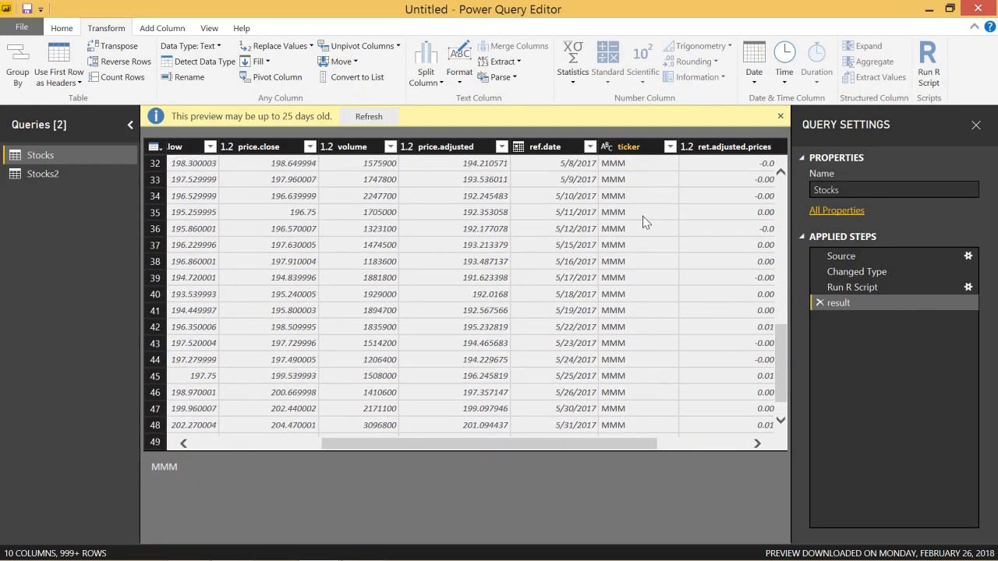
pyautogui.scroll(-3)
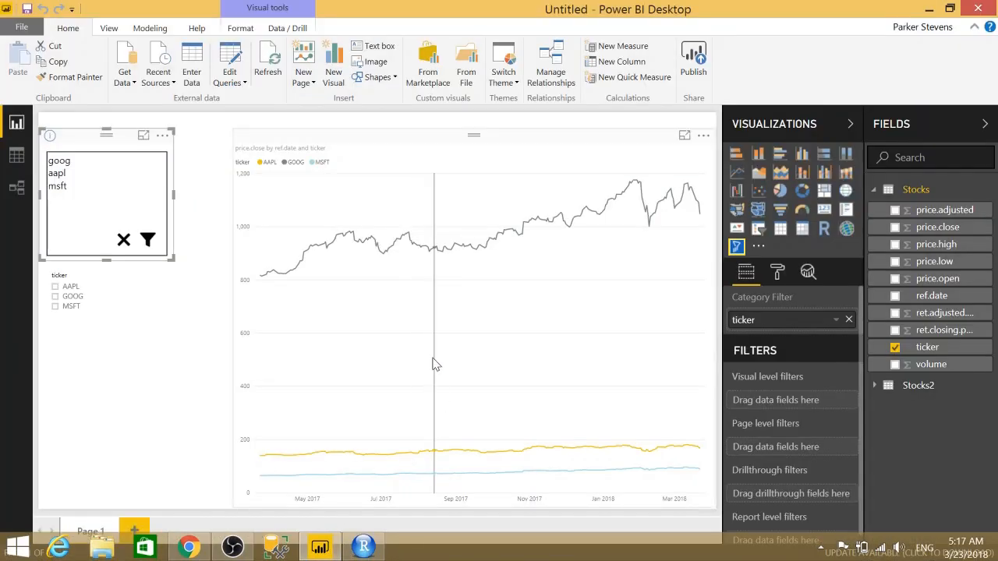
pyautogui.moveTo(117, 242)
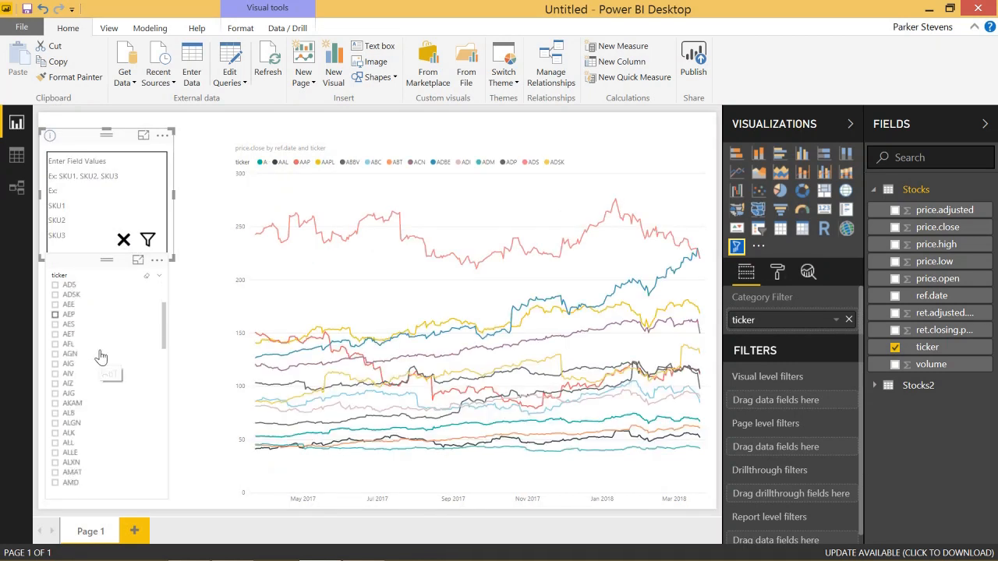
# Step: Scroll through the ticker slicer list now showing every S&P 500 symbol
pyautogui.scroll(-3)
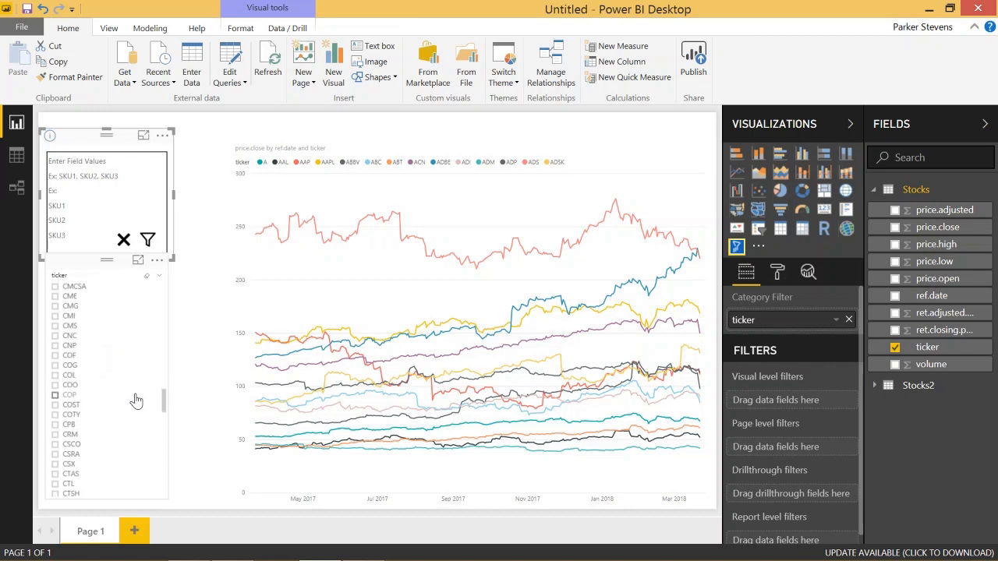
pyautogui.scroll(-3)
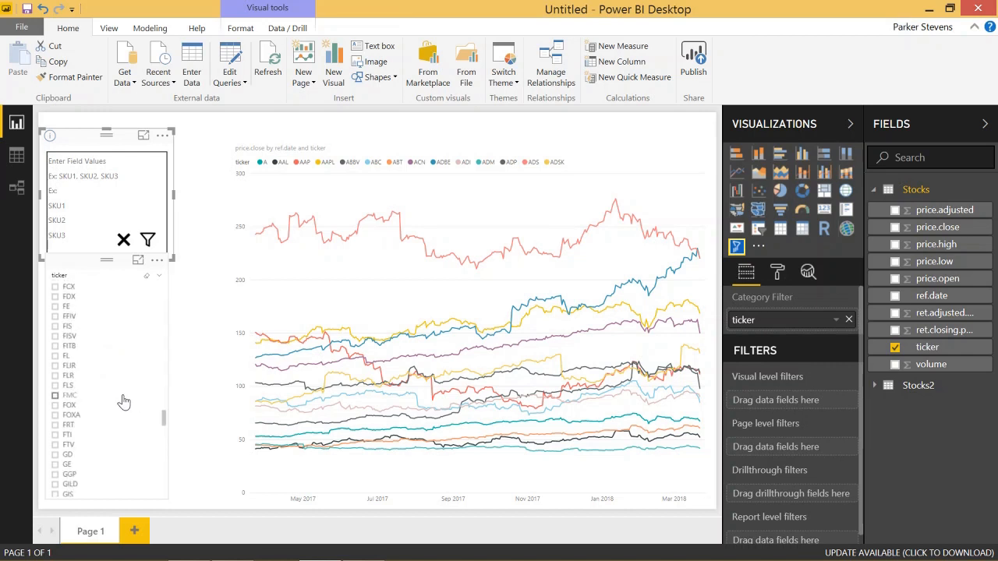